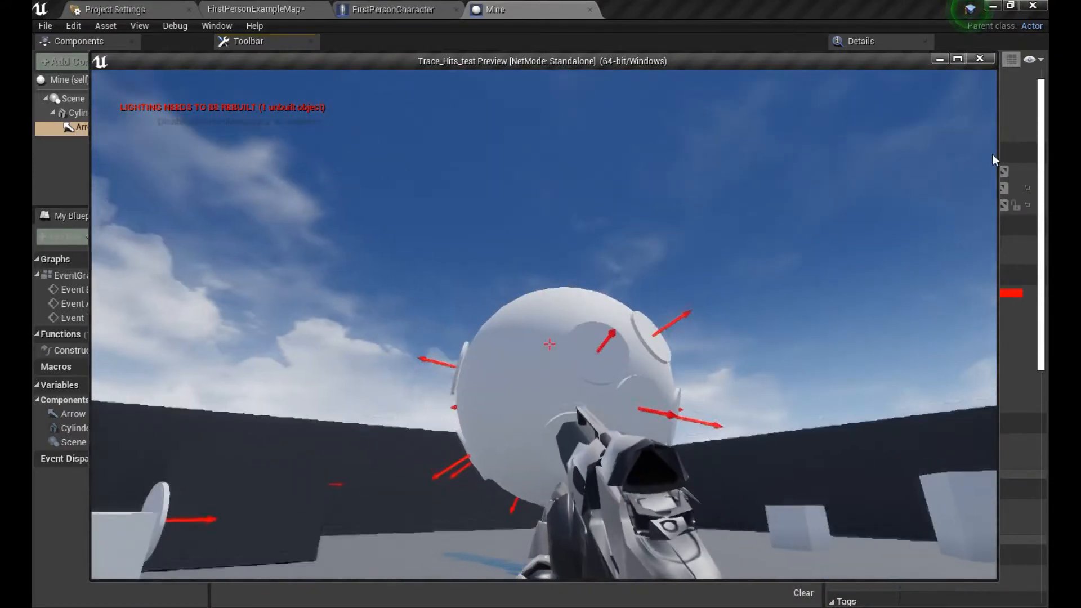
# Stop the Play-in-Editor preview to return to the FirstPersonCharacter Event Graph.
pyautogui.click(980, 57)
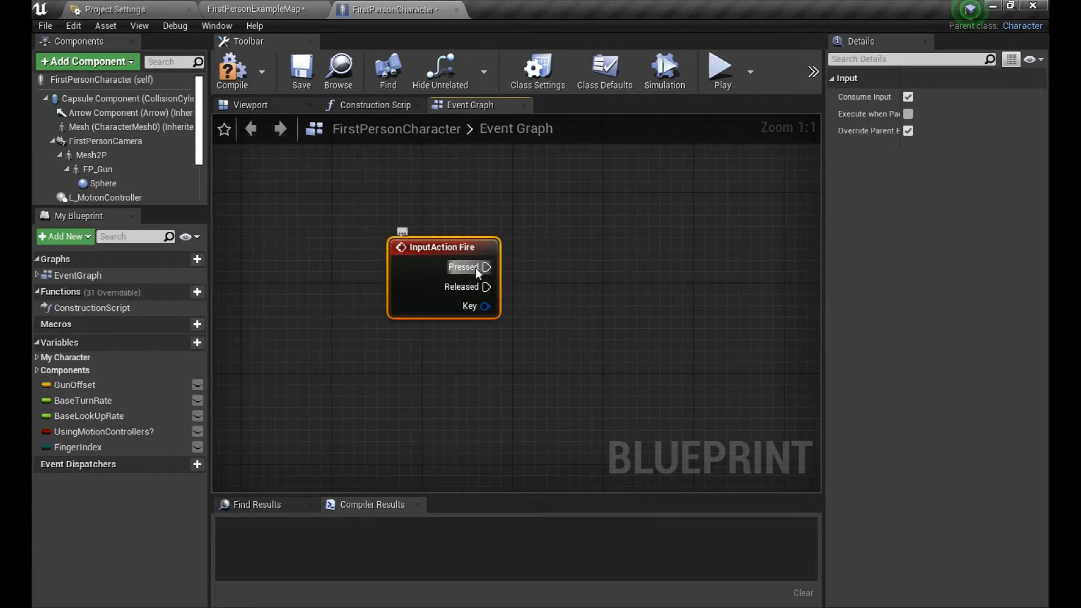
# Add a LineTraceByChannel after Fire, using the FP_Gun component's location and forward vector, and compile.
pyautogui.moveTo(486, 266); pyautogui.dragTo(620, 267)
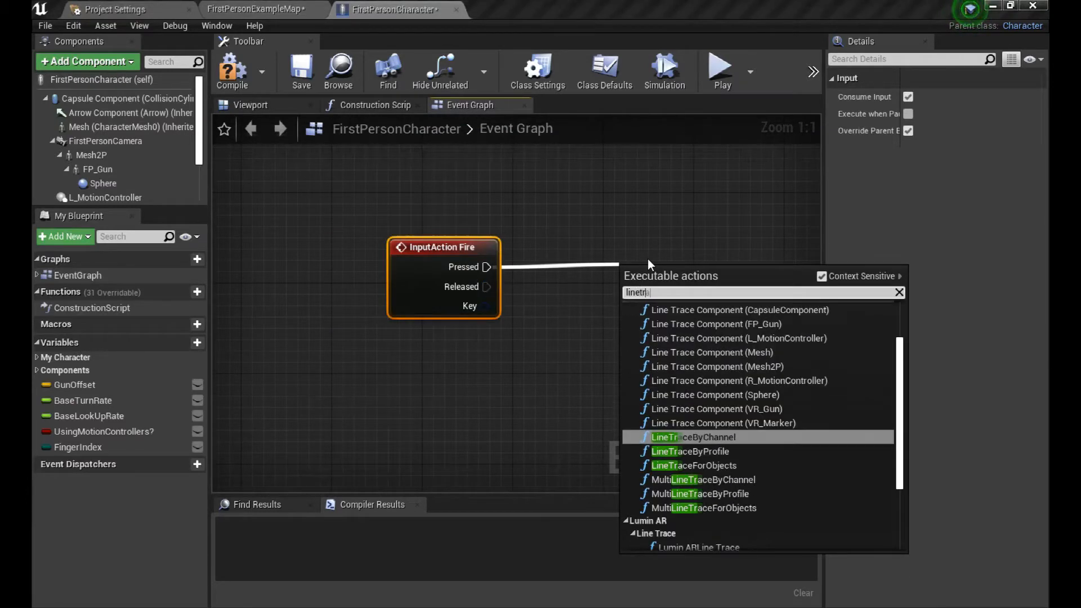
pyautogui.click(694, 437)
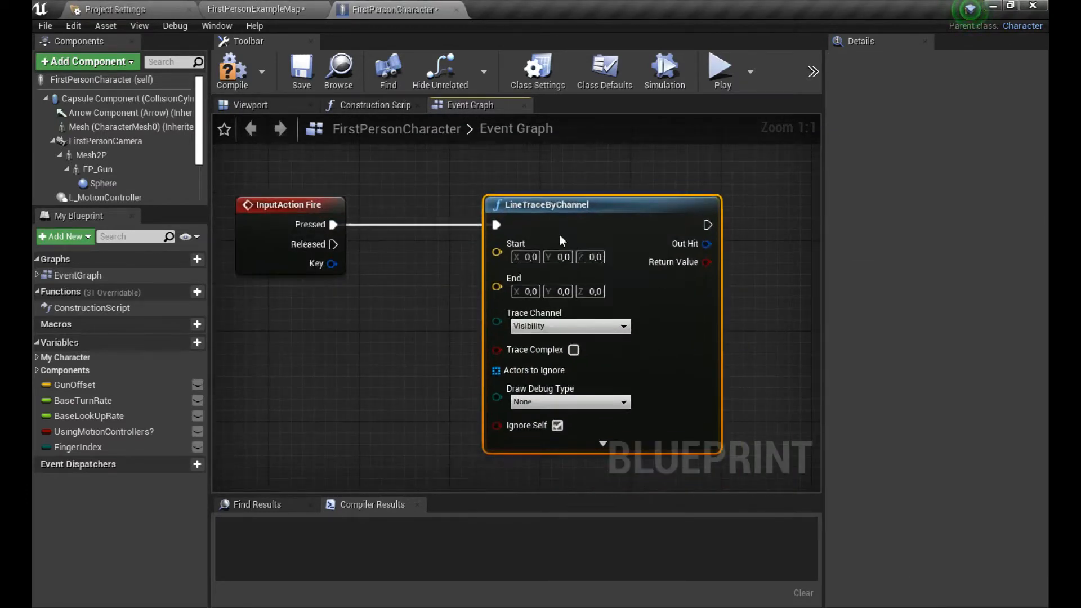
pyautogui.click(250, 105)
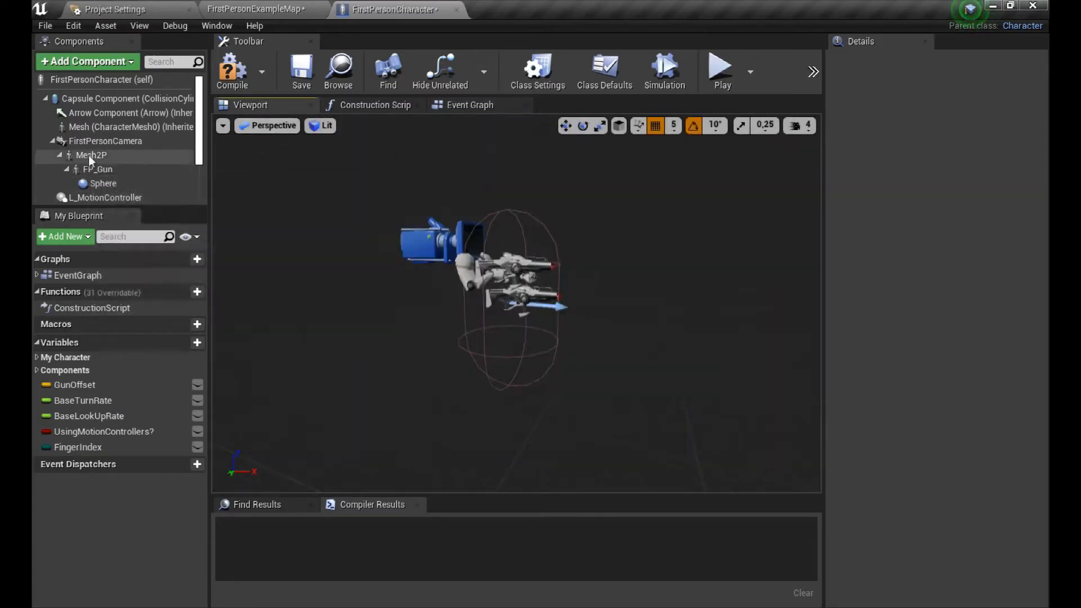
pyautogui.click(98, 169)
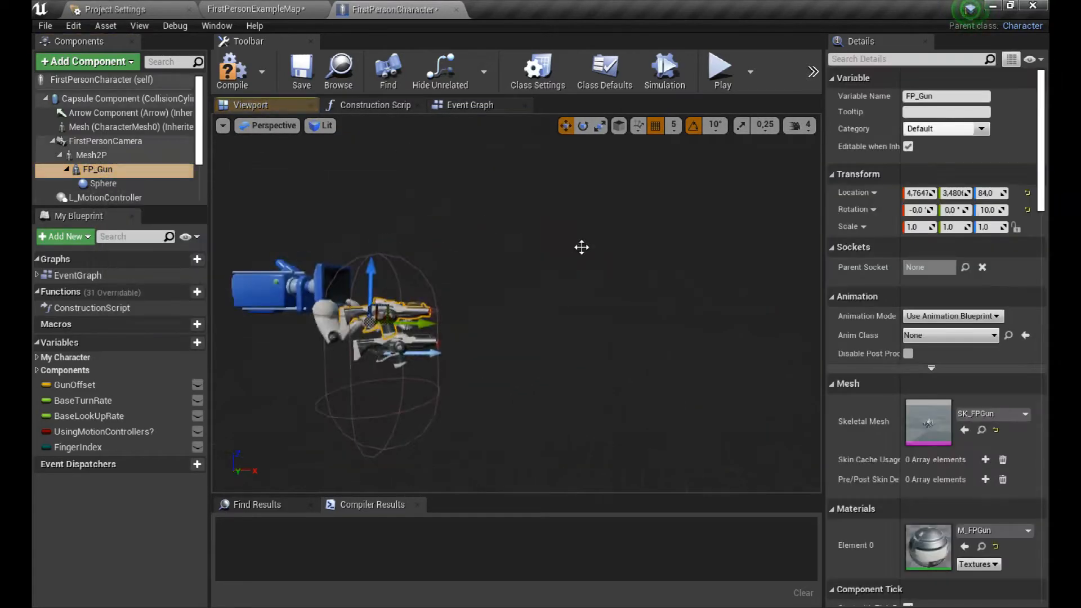
pyautogui.click(470, 105)
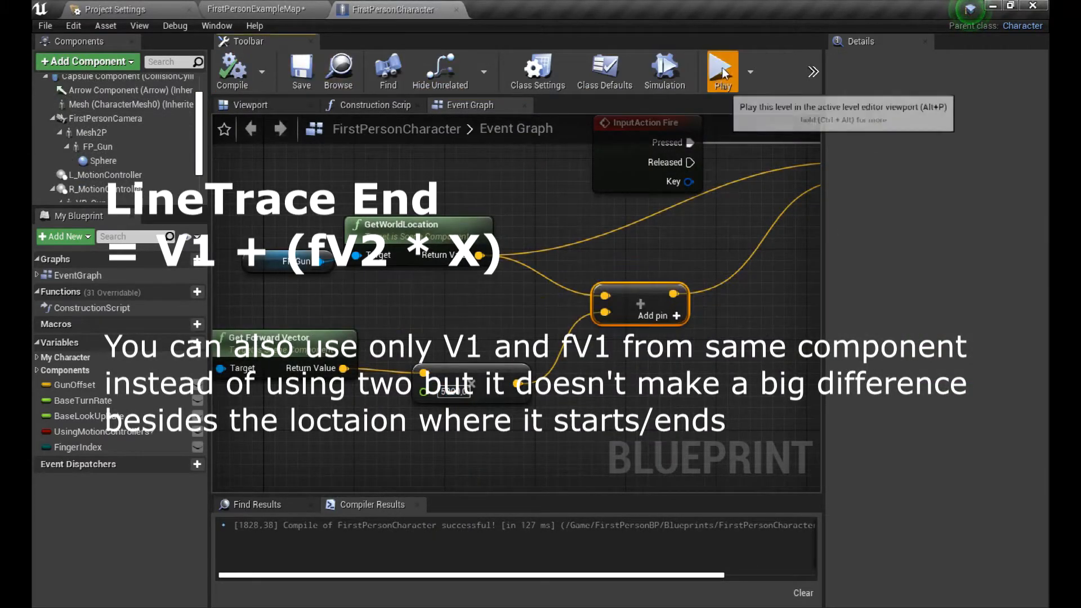
pyautogui.click(722, 71)
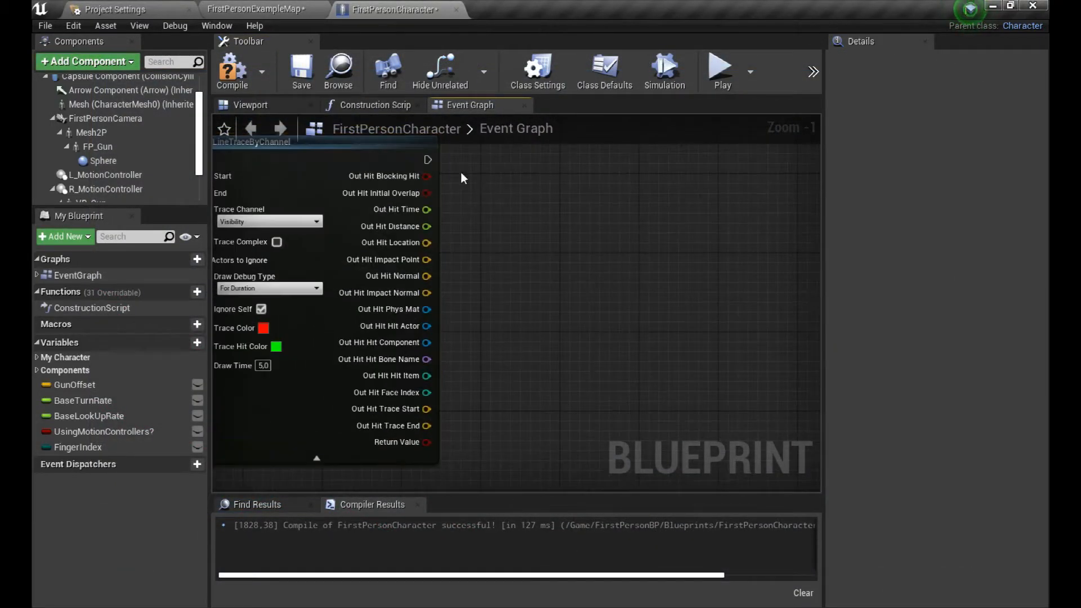
# Switch to the Mine blueprint and view its cylinder with the Arrow component in the viewport.
pyautogui.click(256, 10)
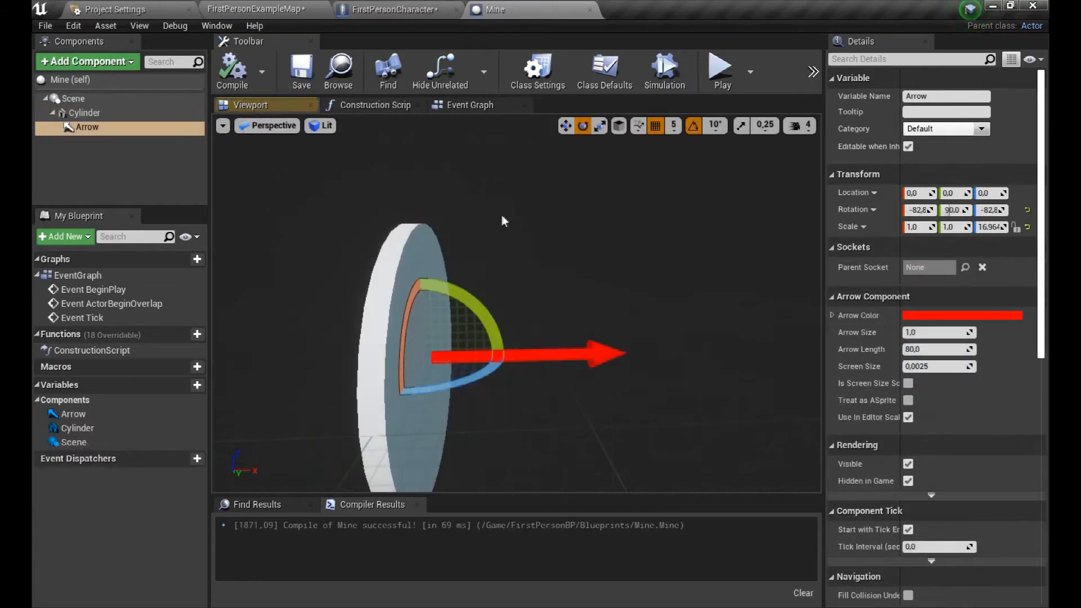
pyautogui.click(395, 10)
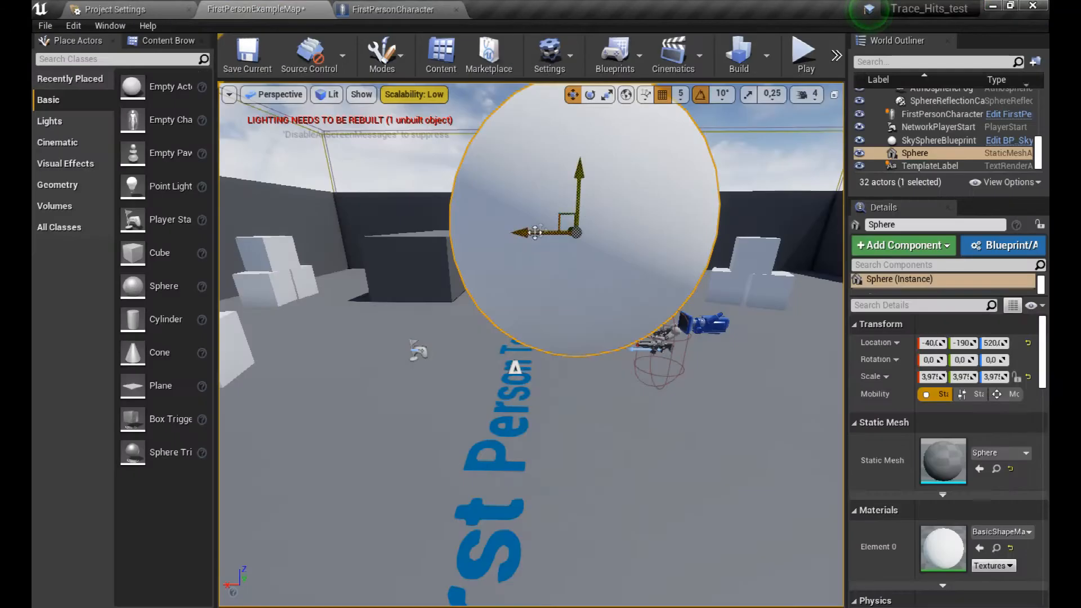
# Wrap the trace and spawn nodes in a comment box titled 'spawning system'.
pyautogui.click(804, 55)
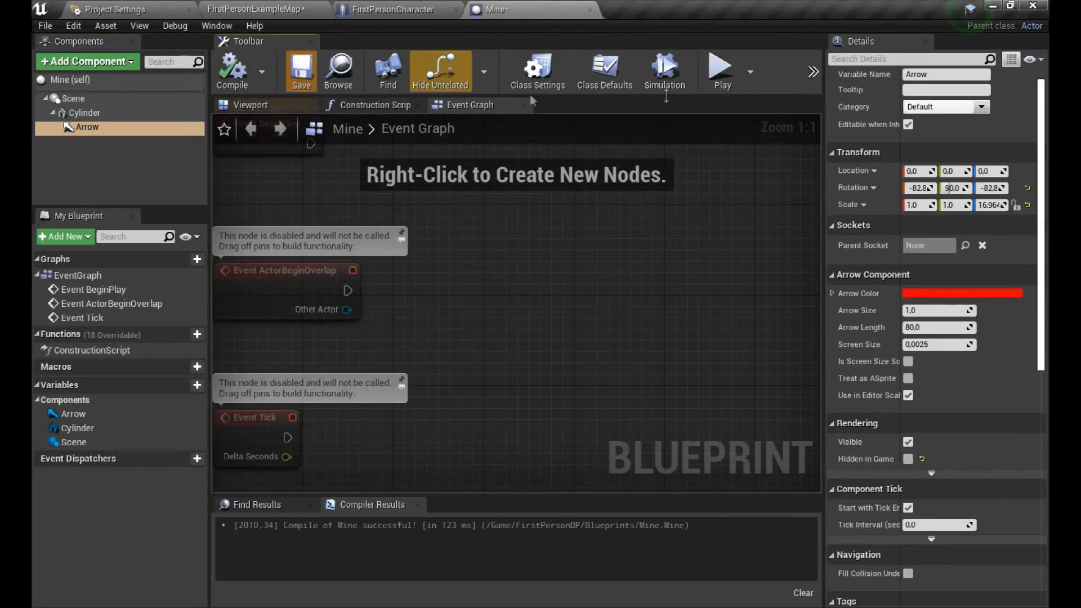
pyautogui.click(393, 10)
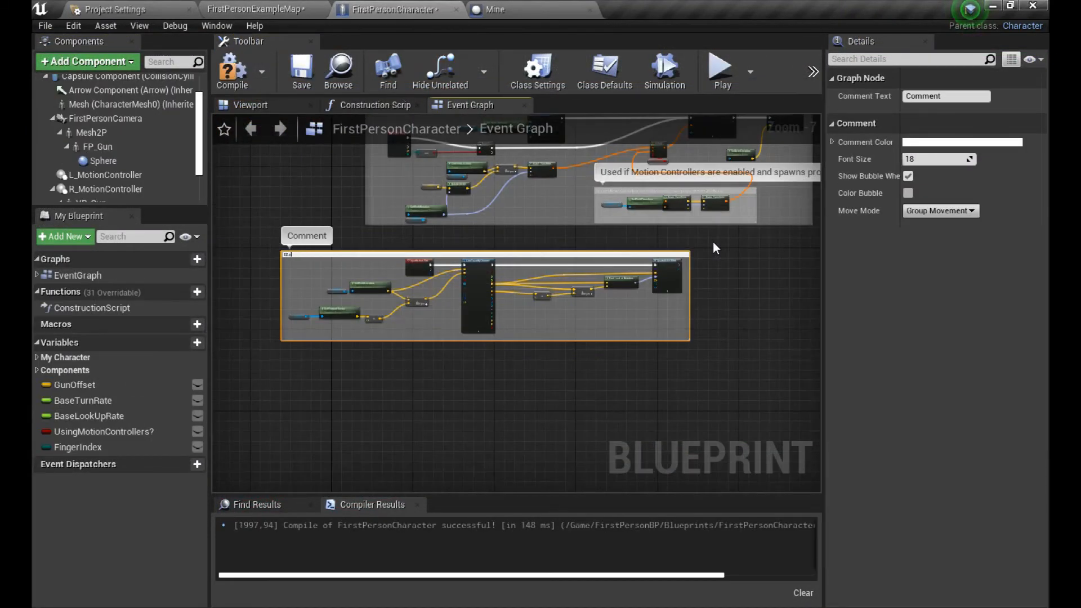
pyautogui.write('spawning system')
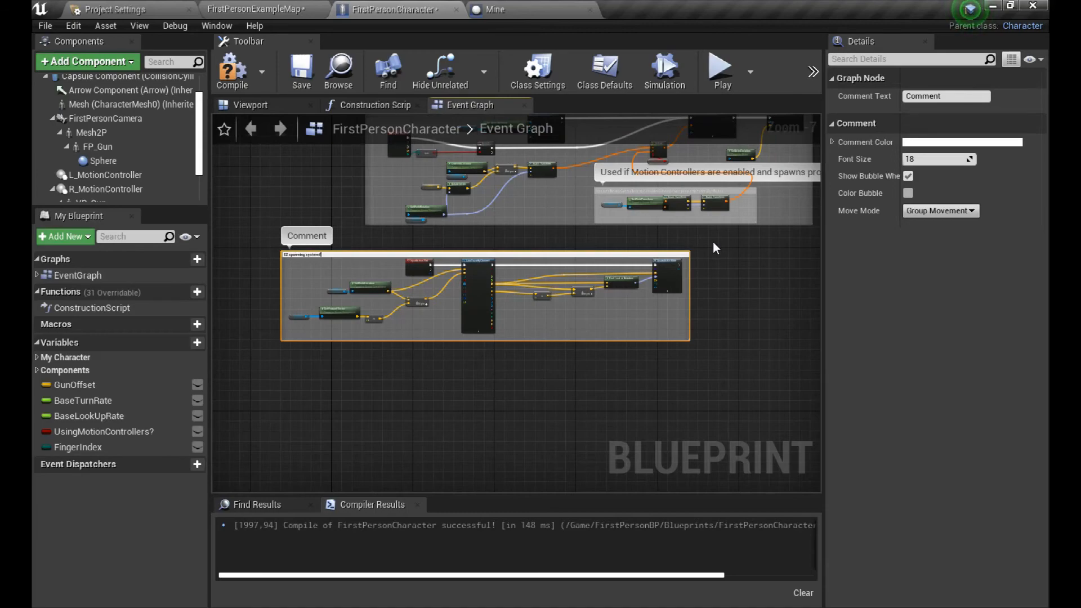